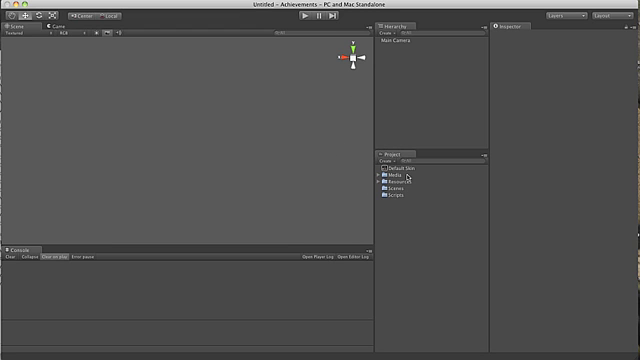
pyautogui.moveTo(416, 186)
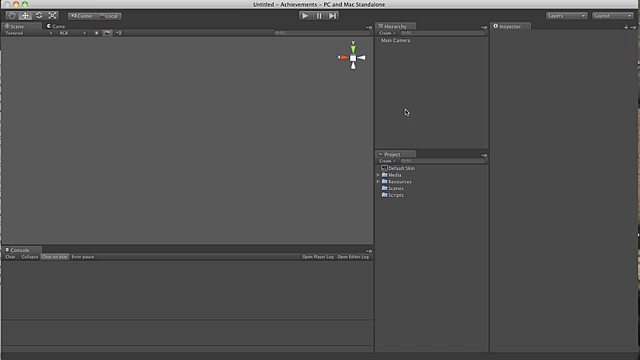
# Save the untitled scene as 'Demo' scene in the Scenes folder via Save Scene as
pyautogui.click(20, 4)
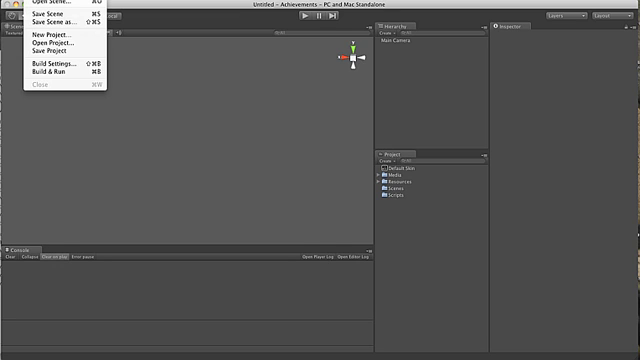
pyautogui.click(404, 172)
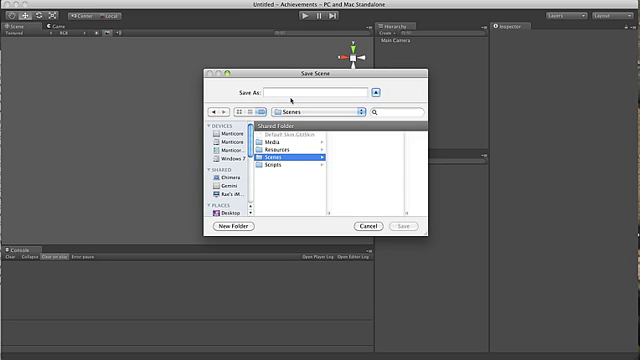
pyautogui.write('DemoScene')
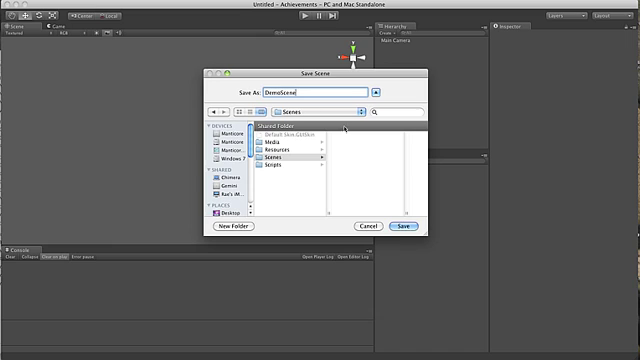
pyautogui.click(408, 228)
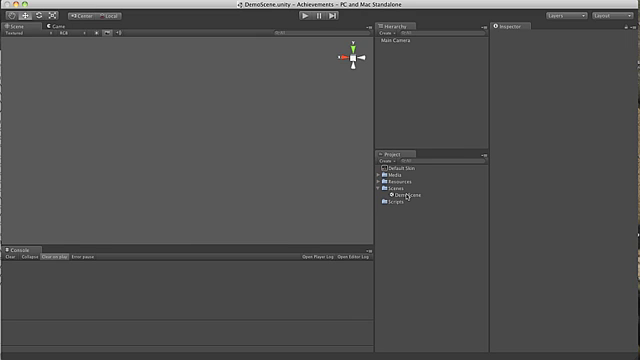
# Add a new Scripts folder to the project assets and go to the Assets options
pyautogui.click(404, 196)
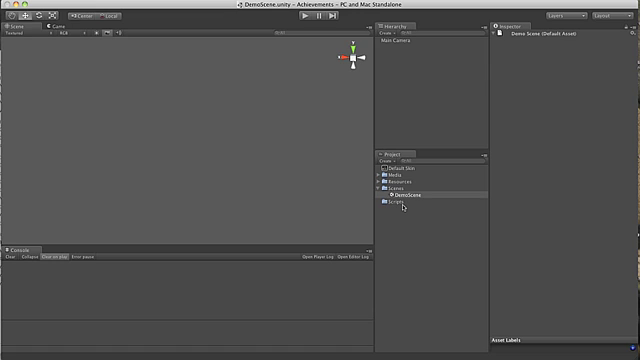
pyautogui.click(404, 206)
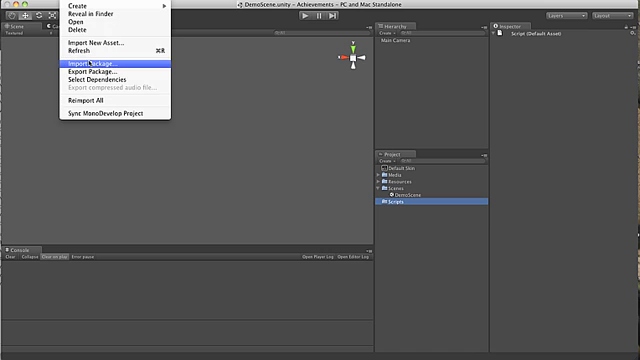
# Import the achievement custom package and inspect its nested folders in the project
pyautogui.click(96, 62)
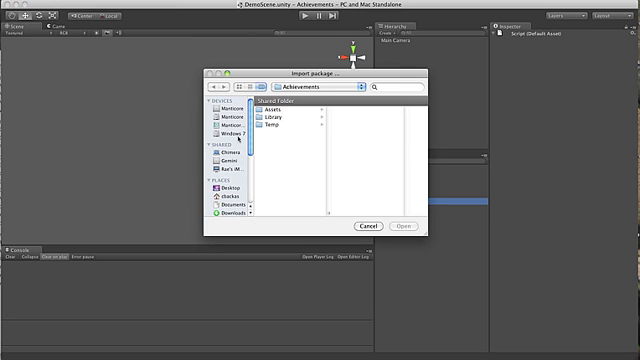
pyautogui.moveTo(290, 136)
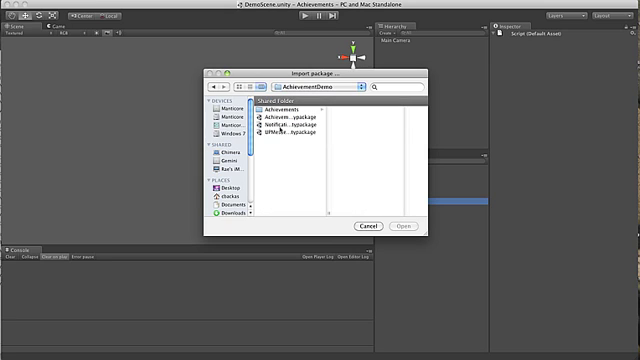
pyautogui.click(404, 224)
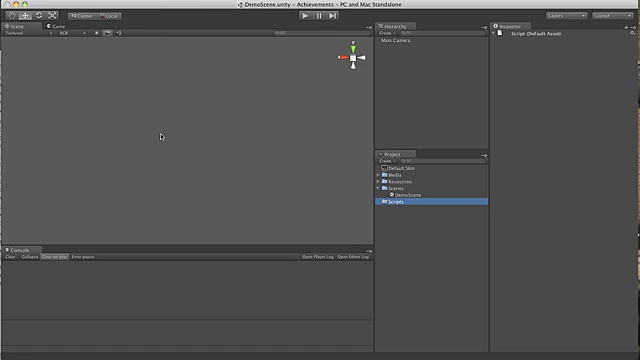
pyautogui.moveTo(400, 232)
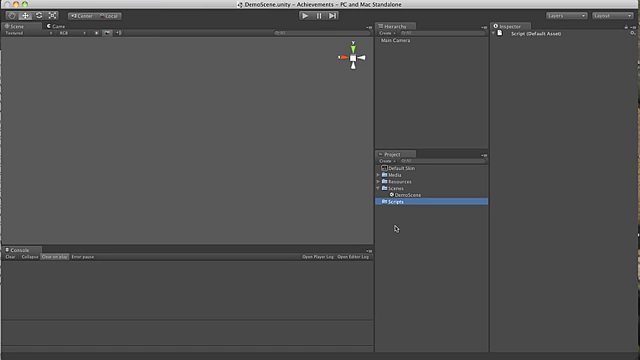
pyautogui.click(380, 204)
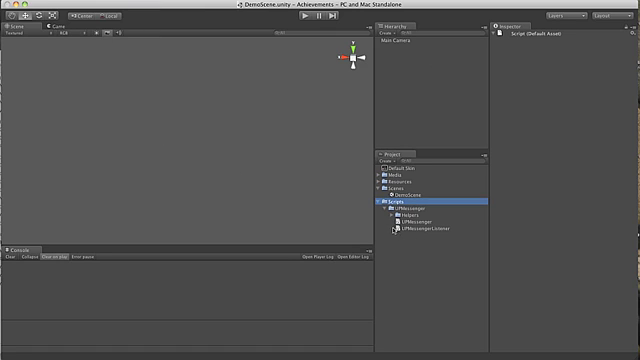
pyautogui.click(384, 204)
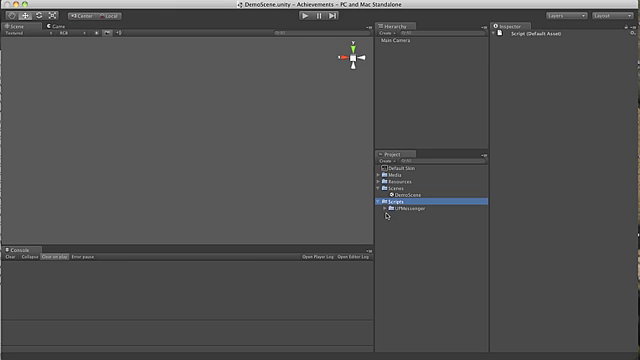
pyautogui.moveTo(148, 90)
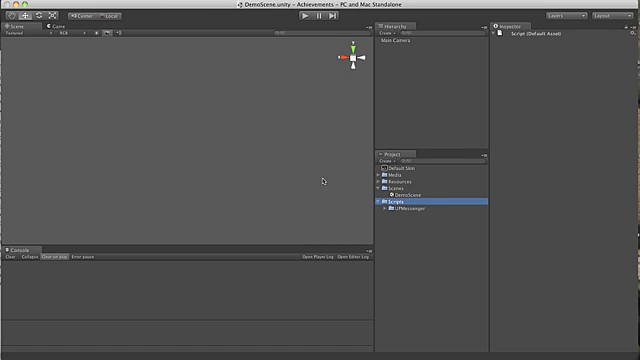
# Import a second custom package from a recent folder with all items checked
pyautogui.click(386, 200)
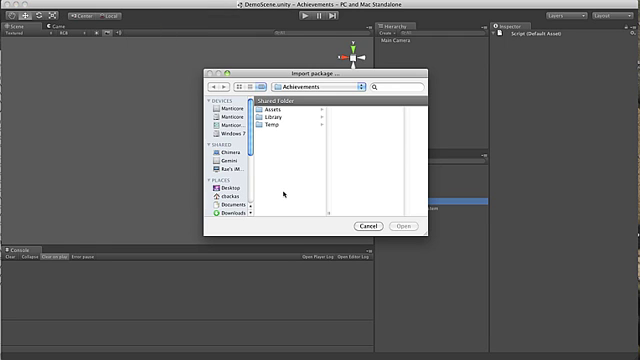
pyautogui.click(310, 90)
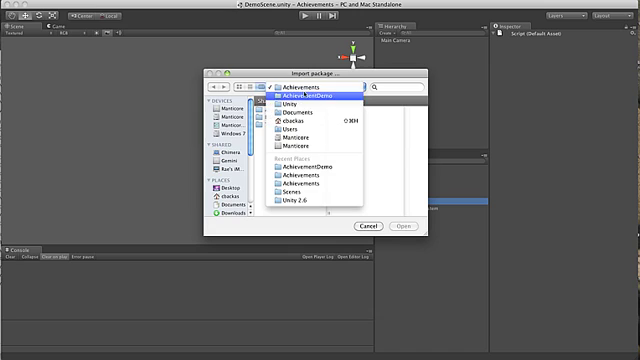
pyautogui.doubleClick(320, 94)
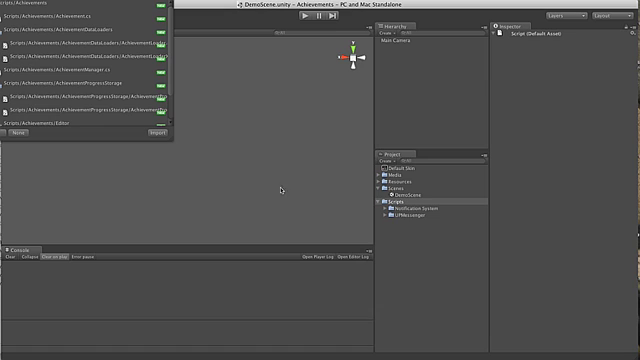
pyautogui.click(402, 200)
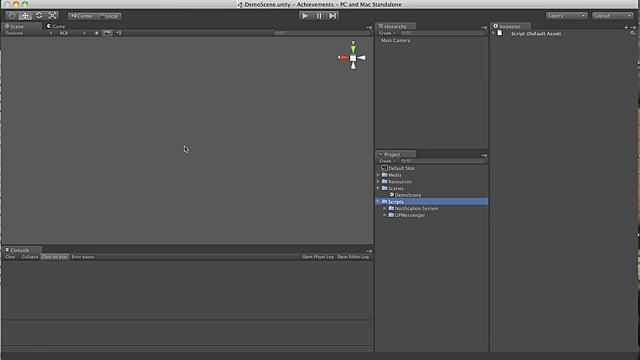
pyautogui.moveTo(416, 240)
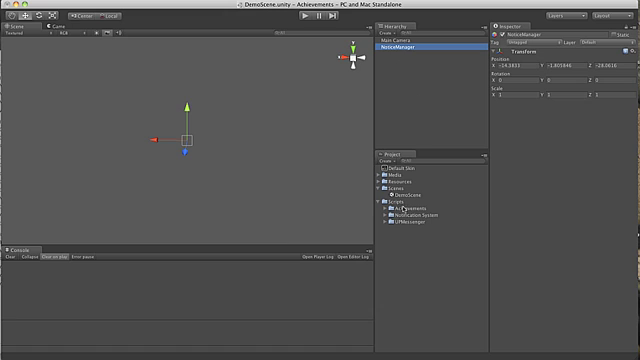
# Add an empty game object to the scene next to the Main Camera
pyautogui.click(400, 224)
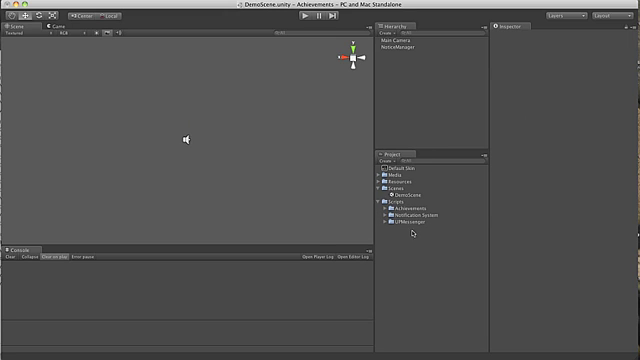
pyautogui.moveTo(408, 78)
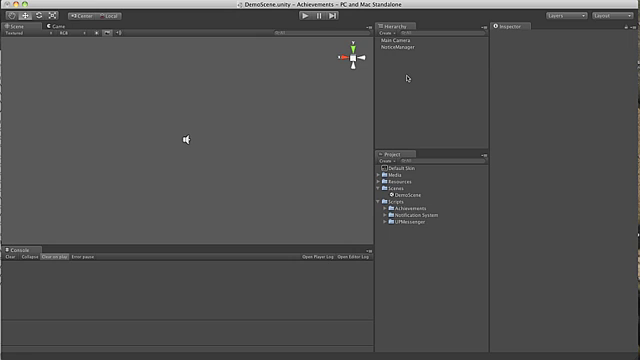
pyautogui.moveTo(404, 88)
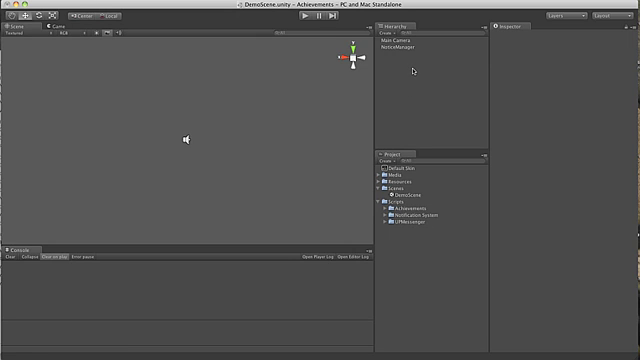
pyautogui.moveTo(424, 176)
pyautogui.write('AchievementManager')
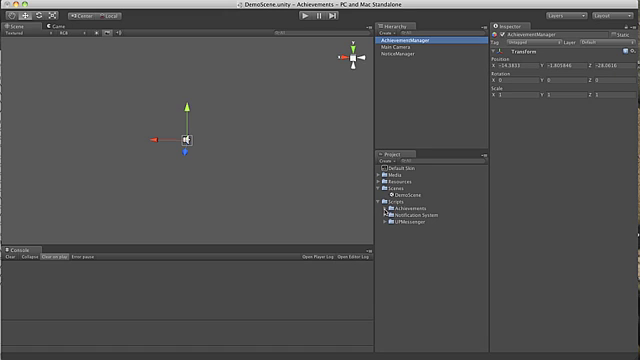
# Expand the Achievements folders and select the AchievementManager script to preview its code
pyautogui.click(394, 206)
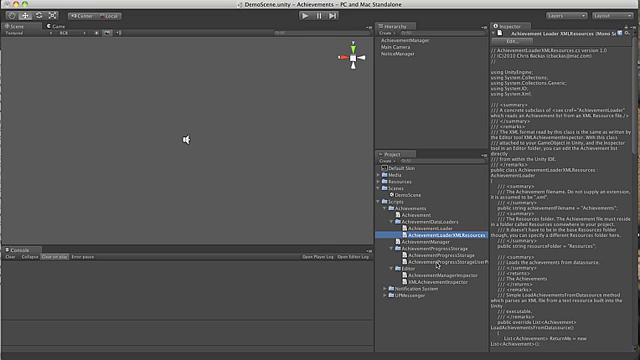
pyautogui.click(404, 256)
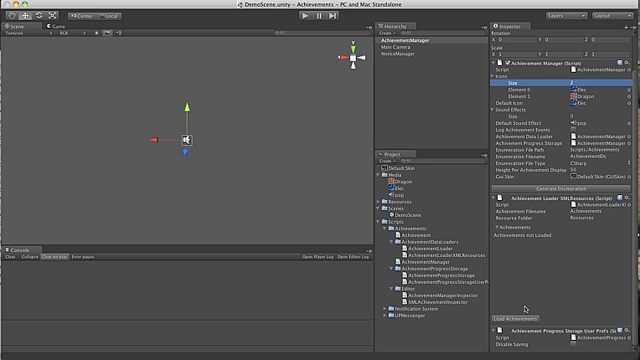
pyautogui.moveTo(524, 304)
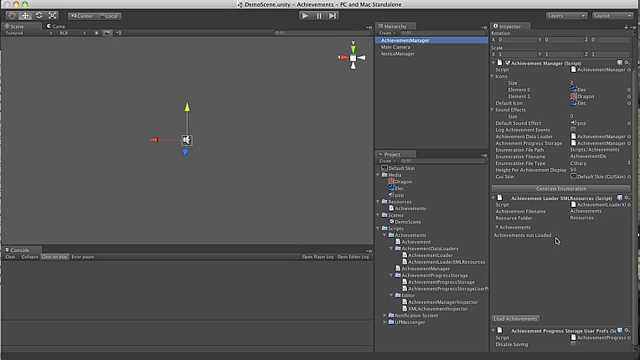
pyautogui.moveTo(592, 276)
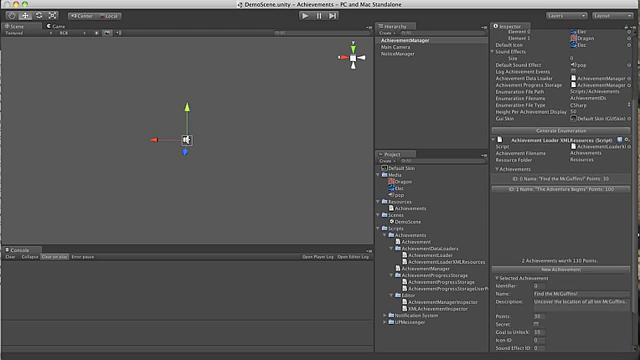
# Scroll the AchievementManager inspector to review the loaded achievements list
pyautogui.scroll(-3)
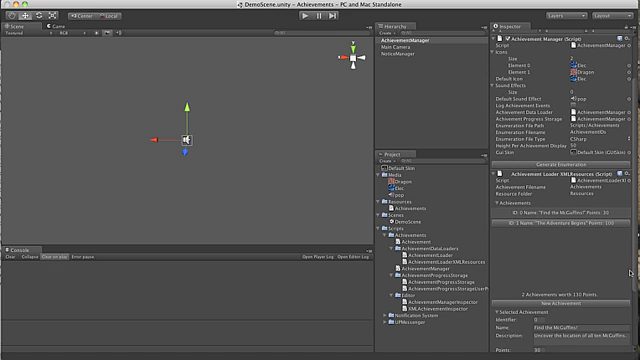
pyautogui.scroll(-3)
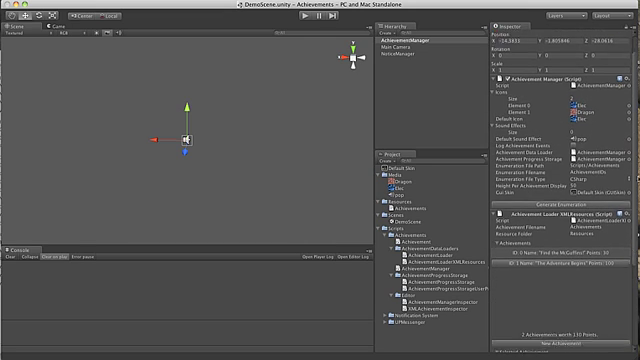
pyautogui.scroll(-3)
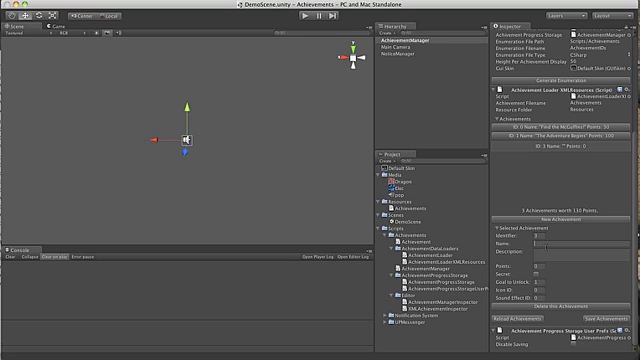
# Name the new achievement entry 'My New achieve'
pyautogui.write('My New achieve')
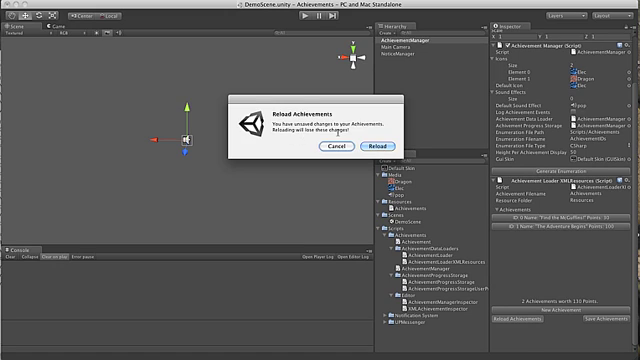
# Confirm reloading the achievements, restoring the deleted achievement from saved data
pyautogui.click(376, 148)
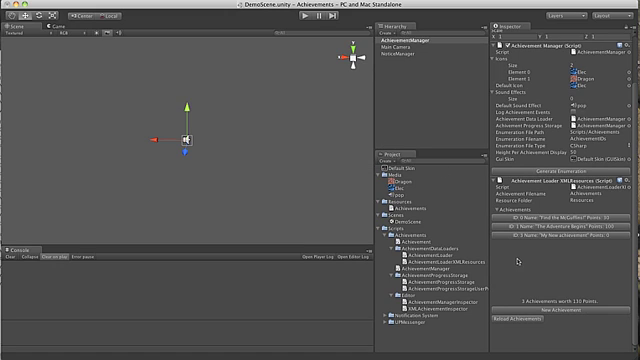